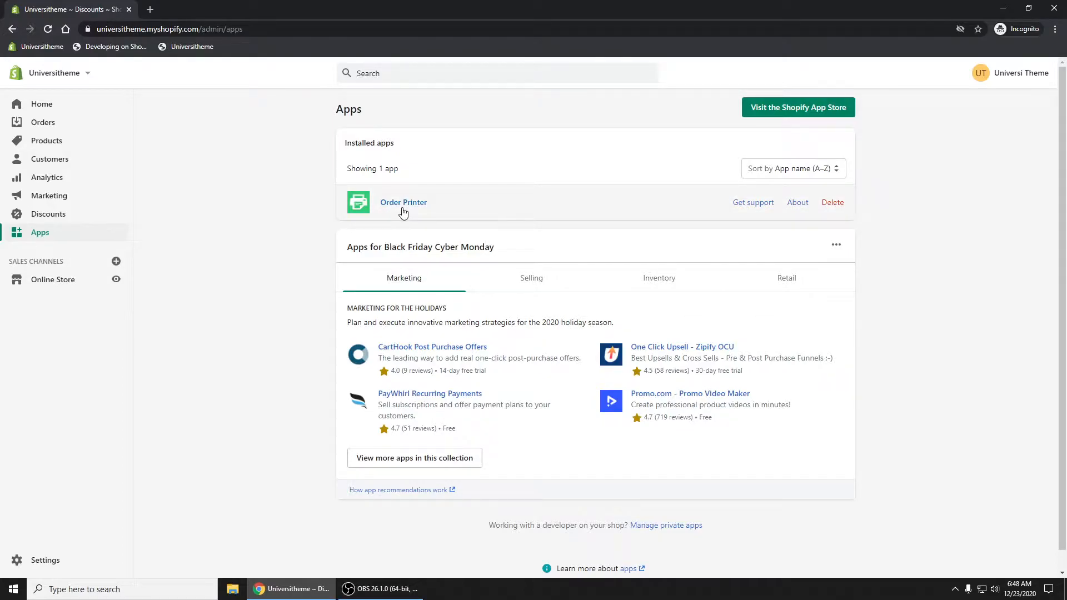
mouse_move(802, 123)
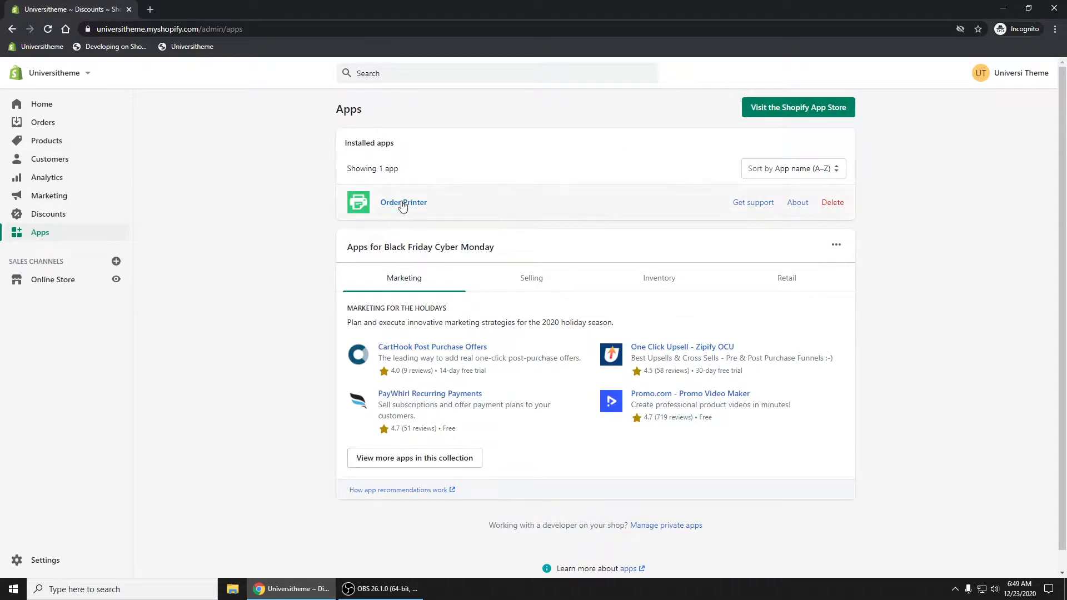
Launch Order Printer from the installed apps to list orders #1001–#1003.
left_click(403, 203)
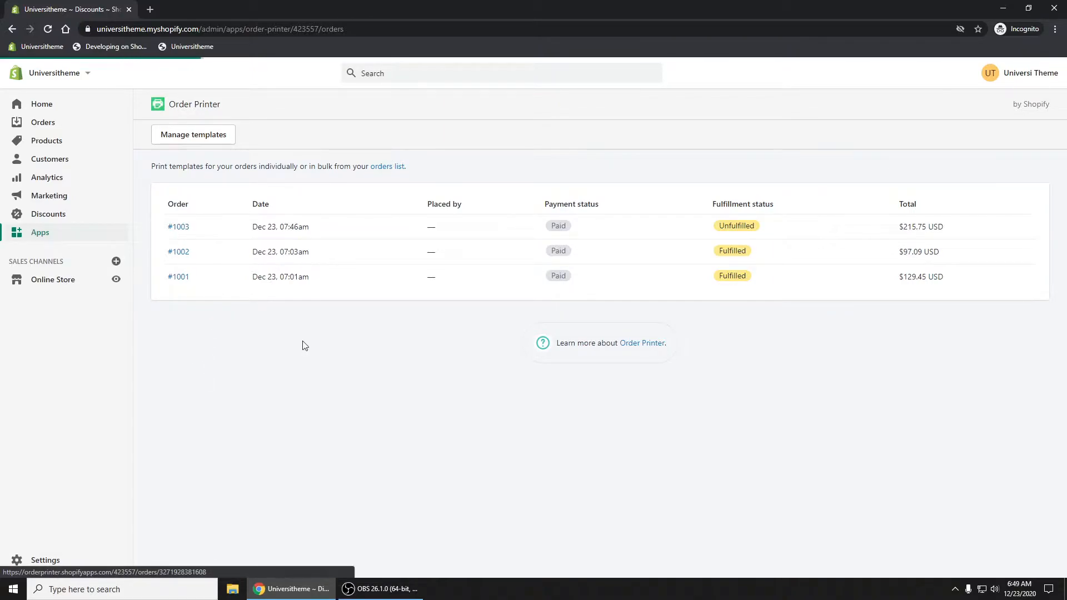
left_click(179, 227)
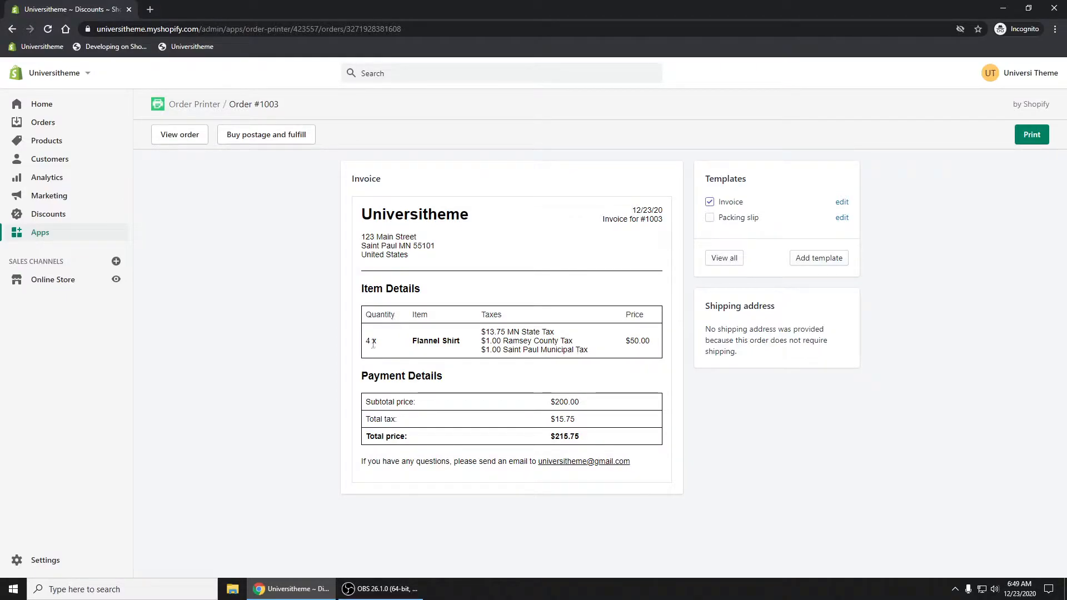
double_click(370, 341)
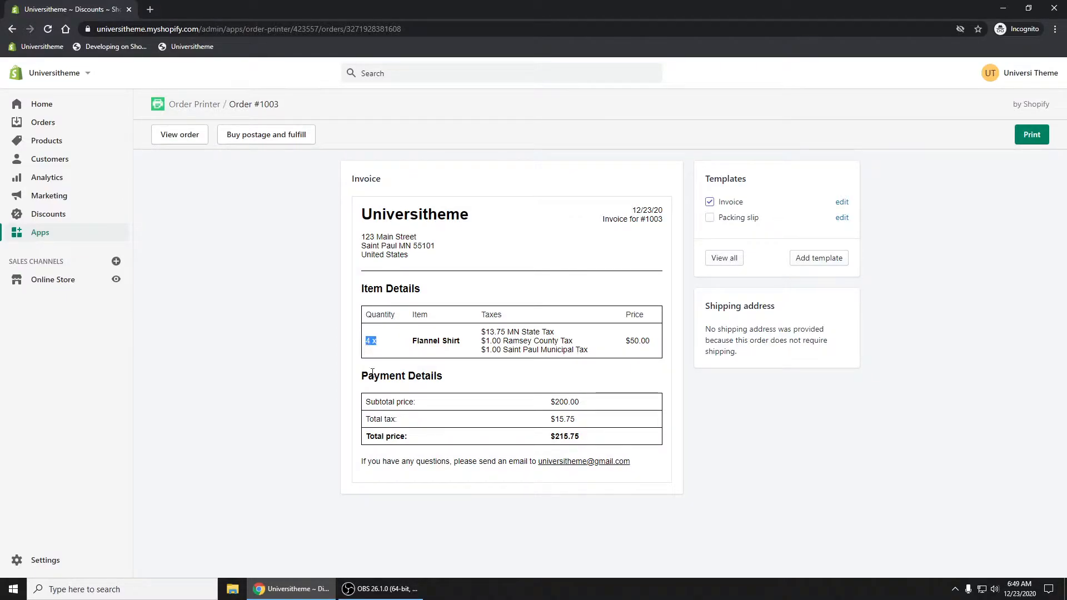
mouse_move(606, 340)
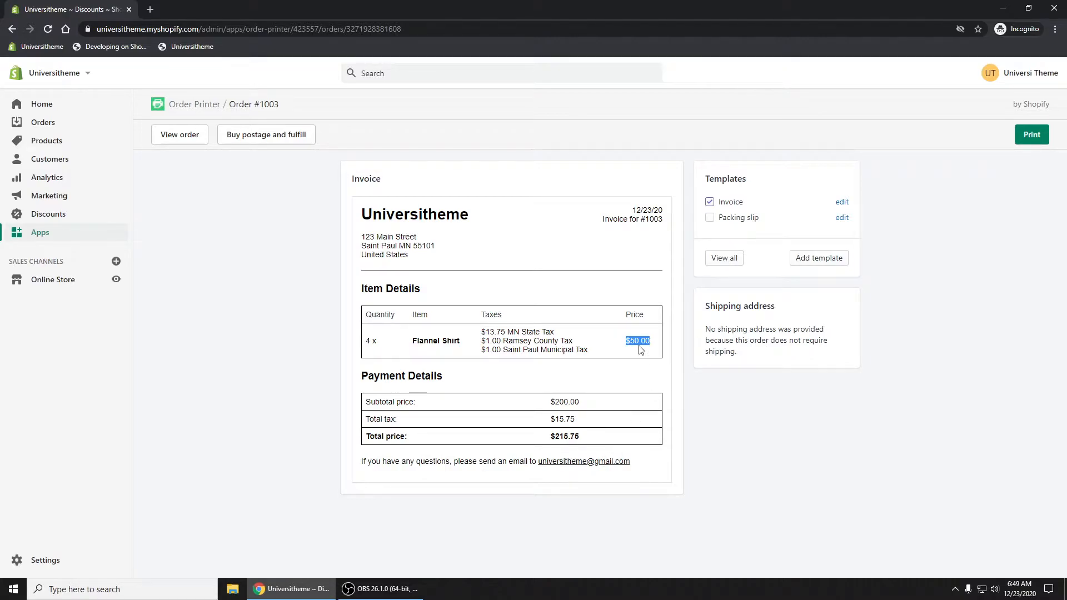
mouse_move(476, 373)
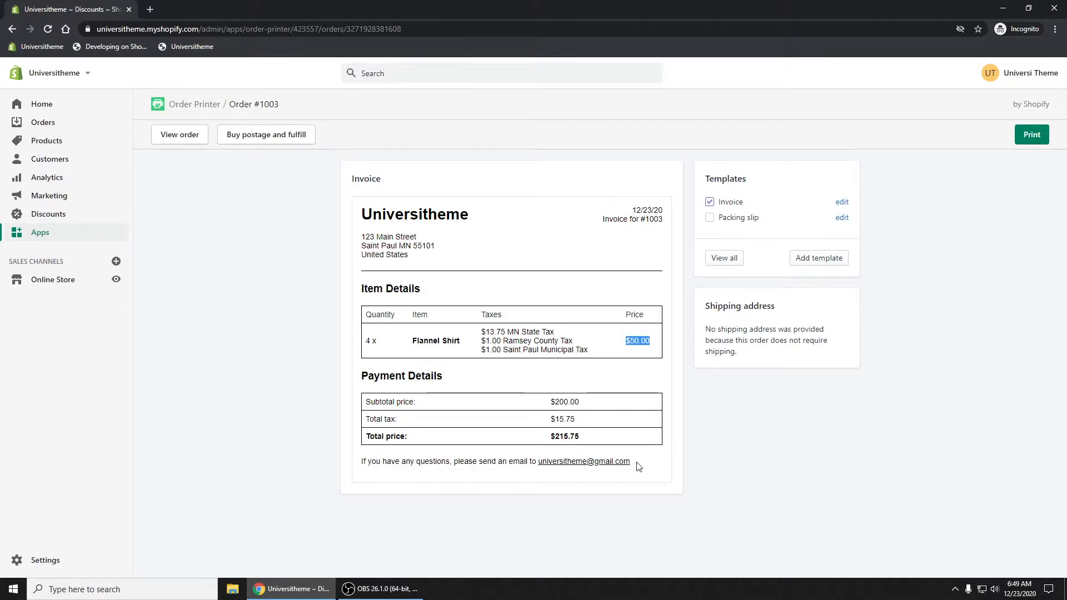
mouse_move(316, 293)
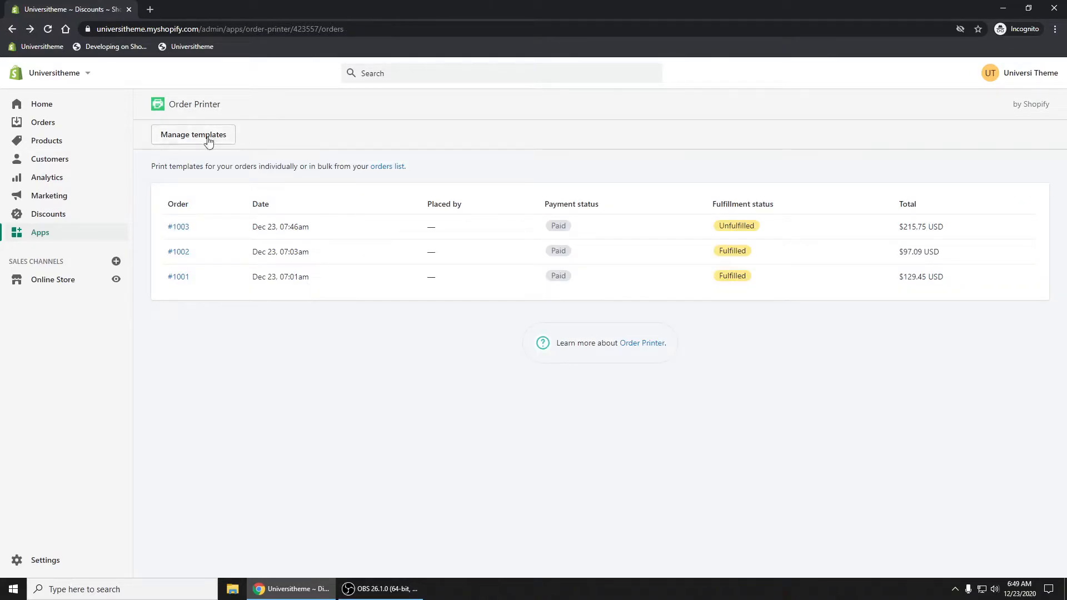
Go to Manage templates and open the Invoice template's code.
left_click(193, 134)
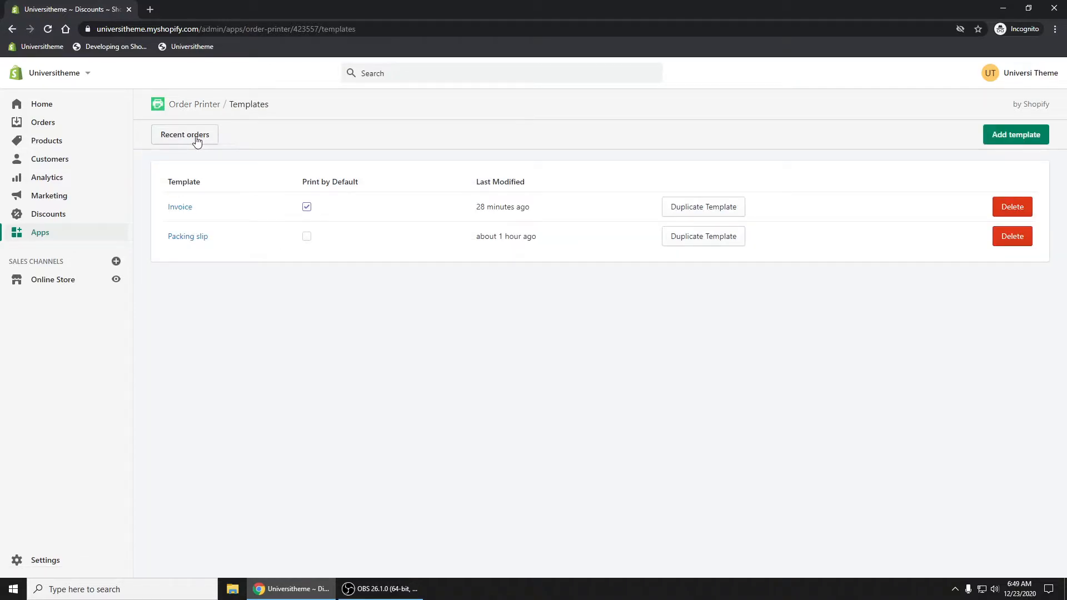
mouse_move(179, 206)
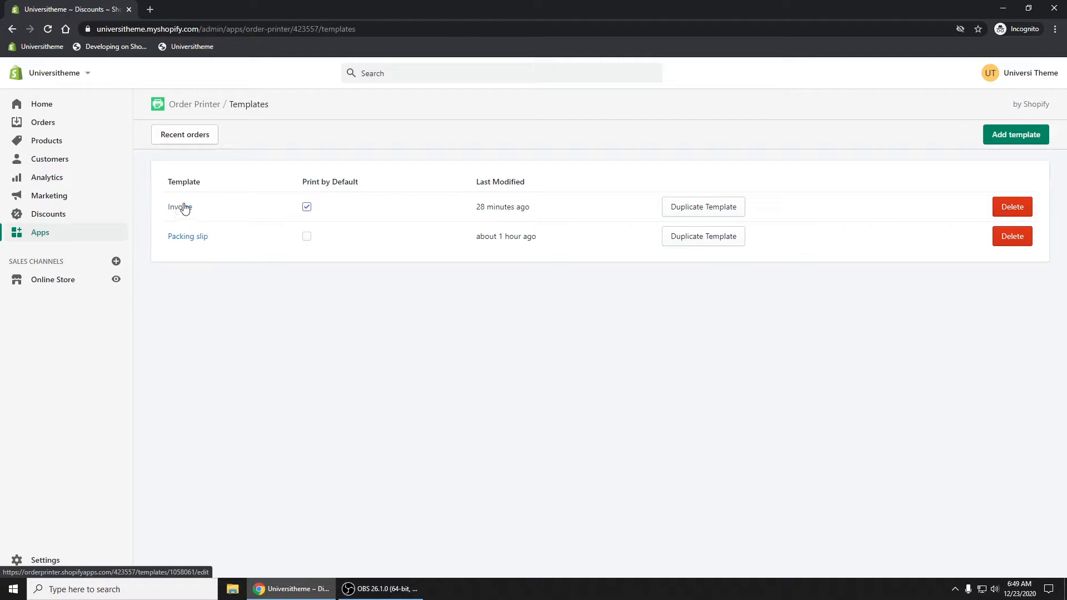
left_click(179, 206)
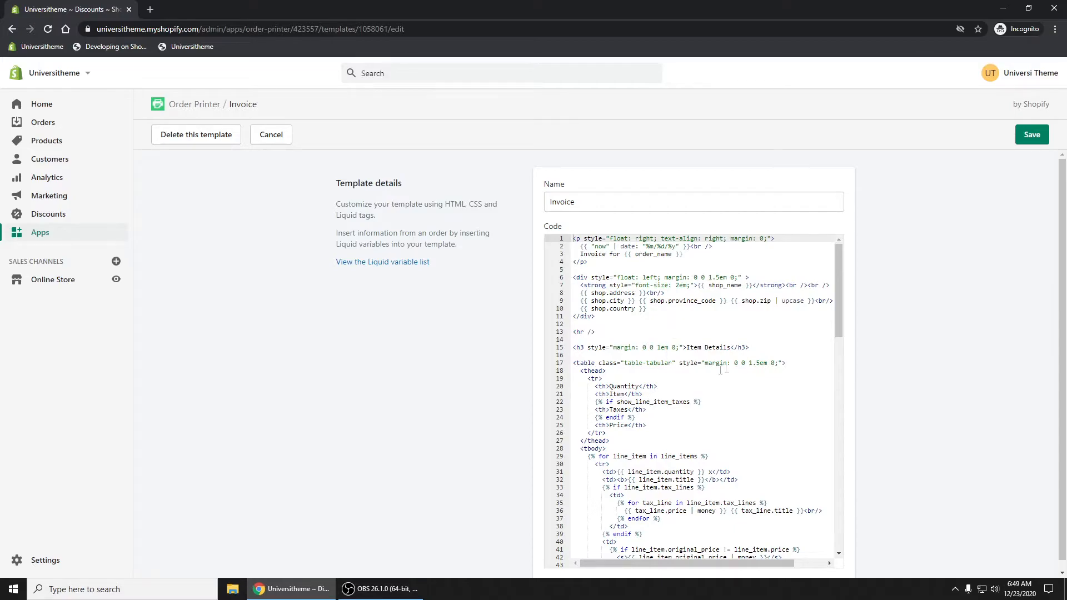
scroll("down", 3)
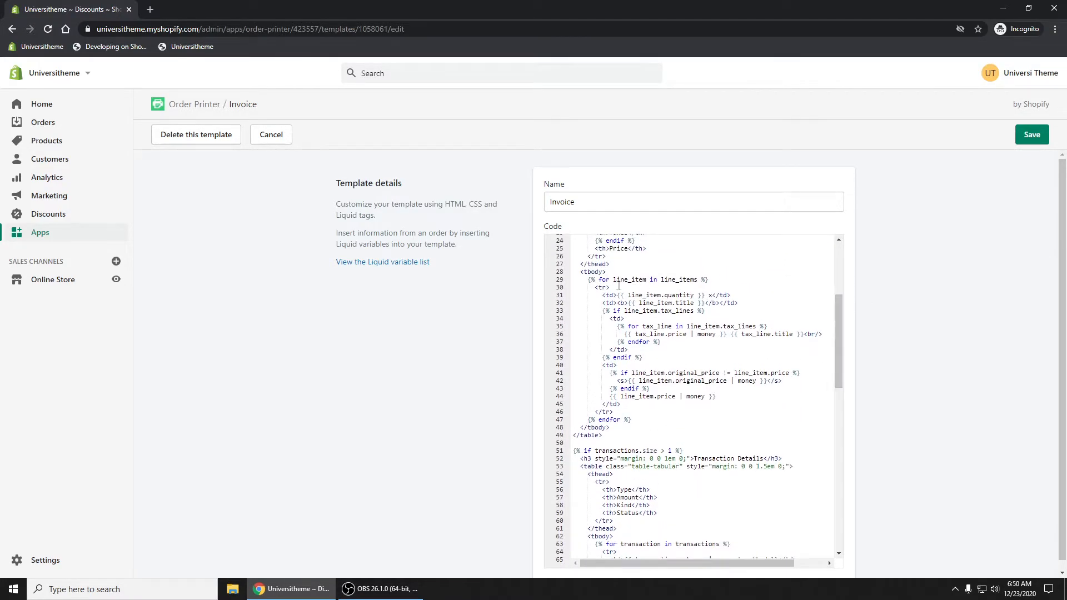
scroll("up", 3)
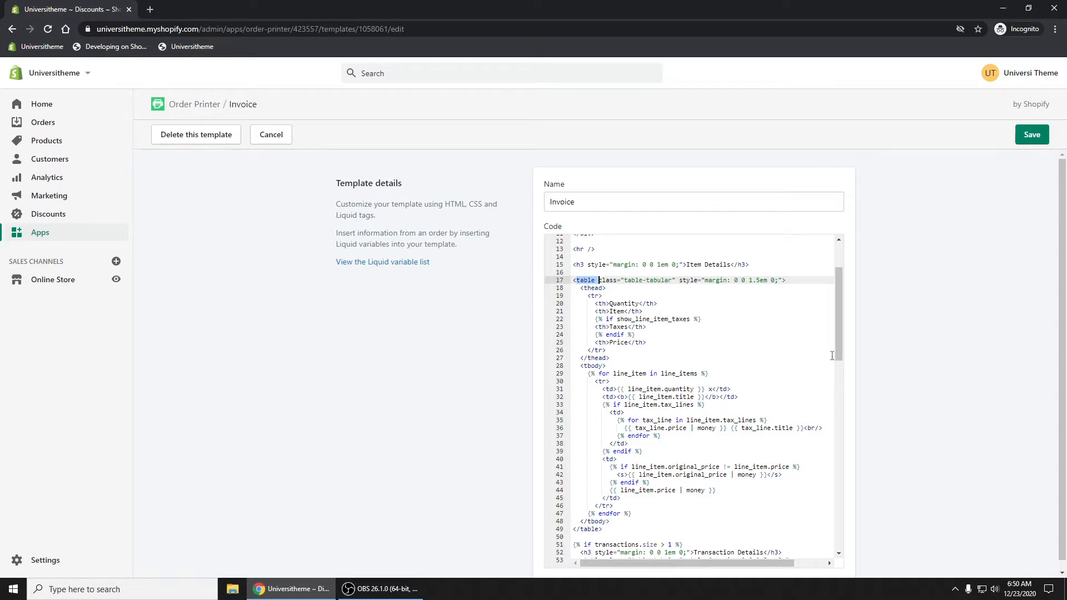
scroll("down", 3)
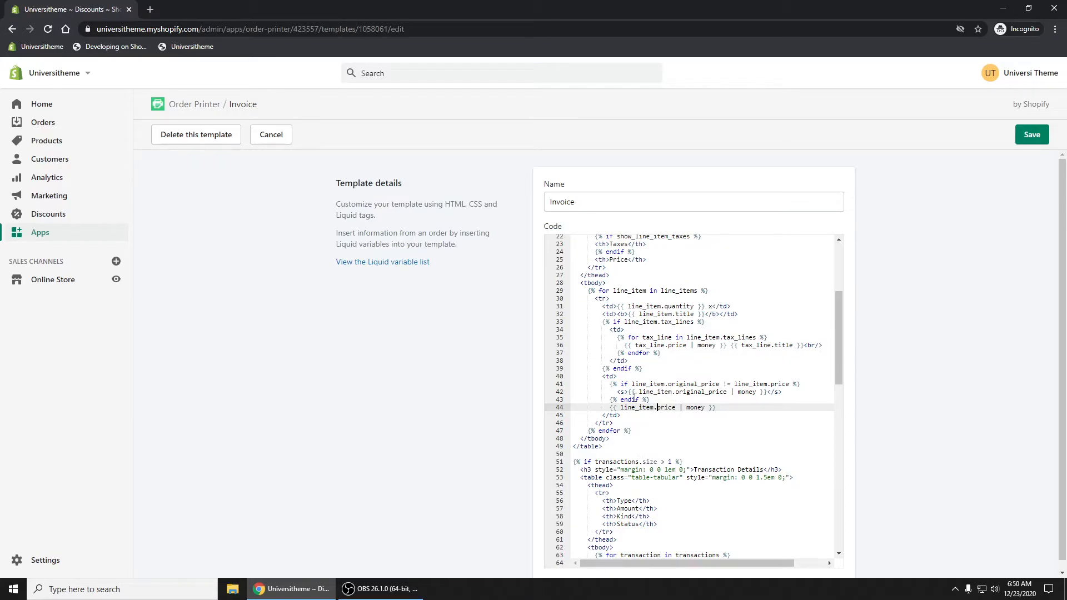
mouse_move(387, 267)
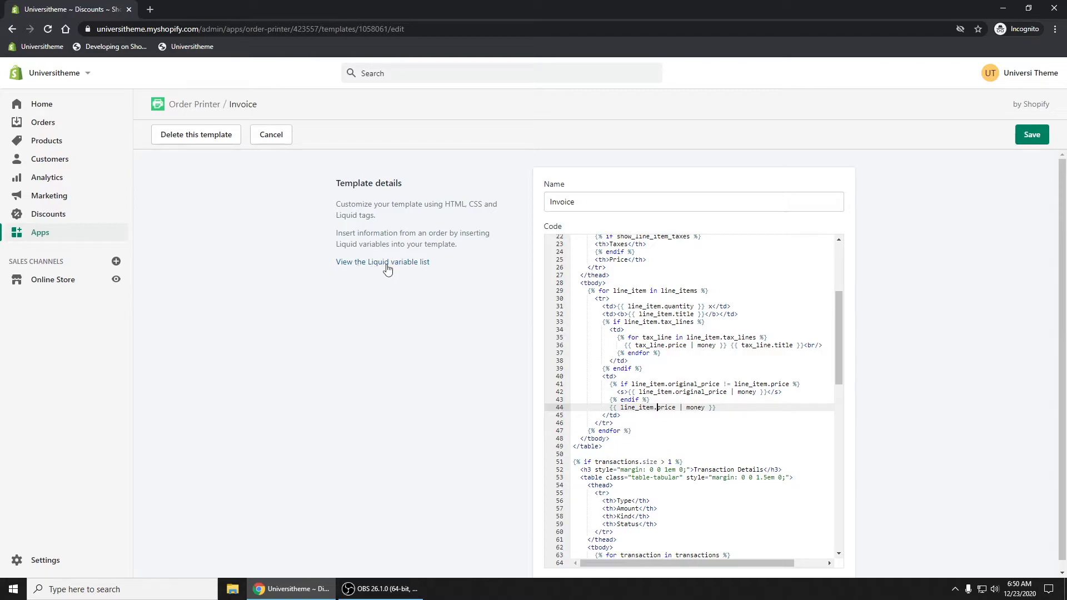
left_click(383, 262)
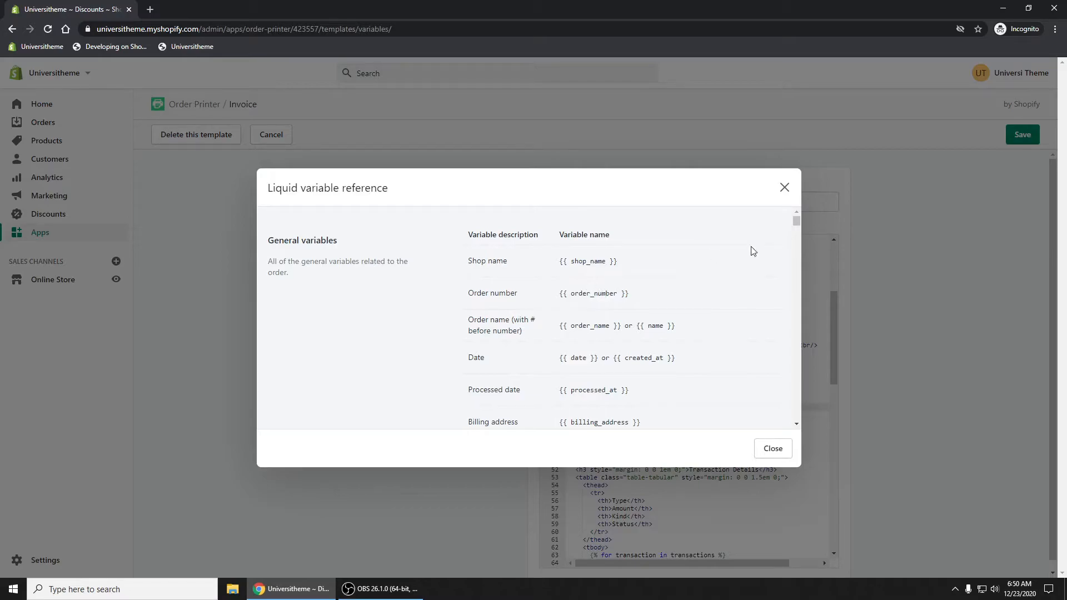
Scroll to Line item details and select the {{ line_item.line_price | money }} variable.
scroll("down", 3)
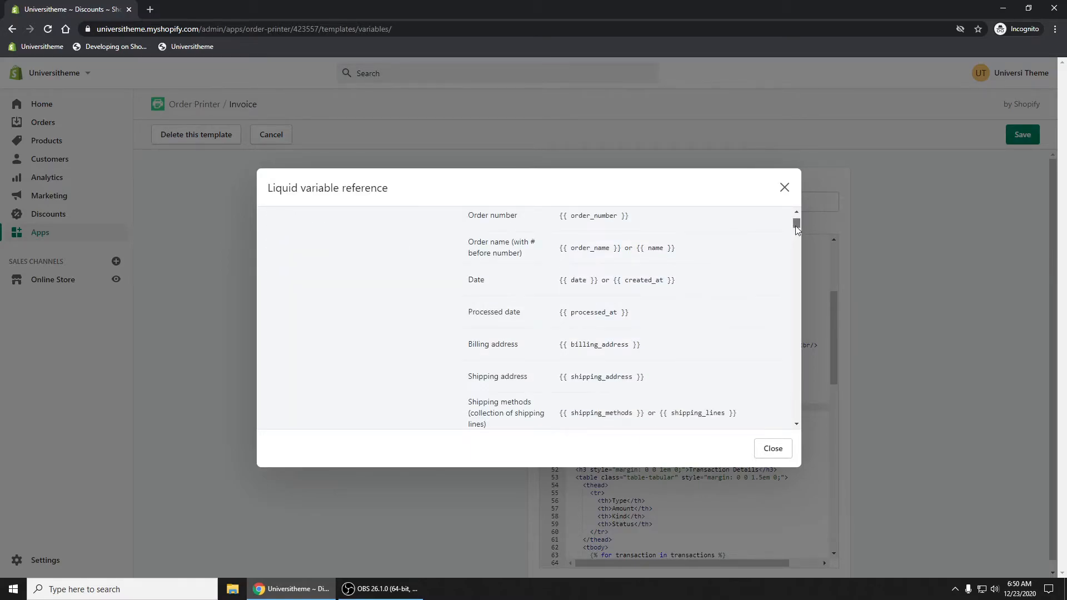
scroll("down", 3)
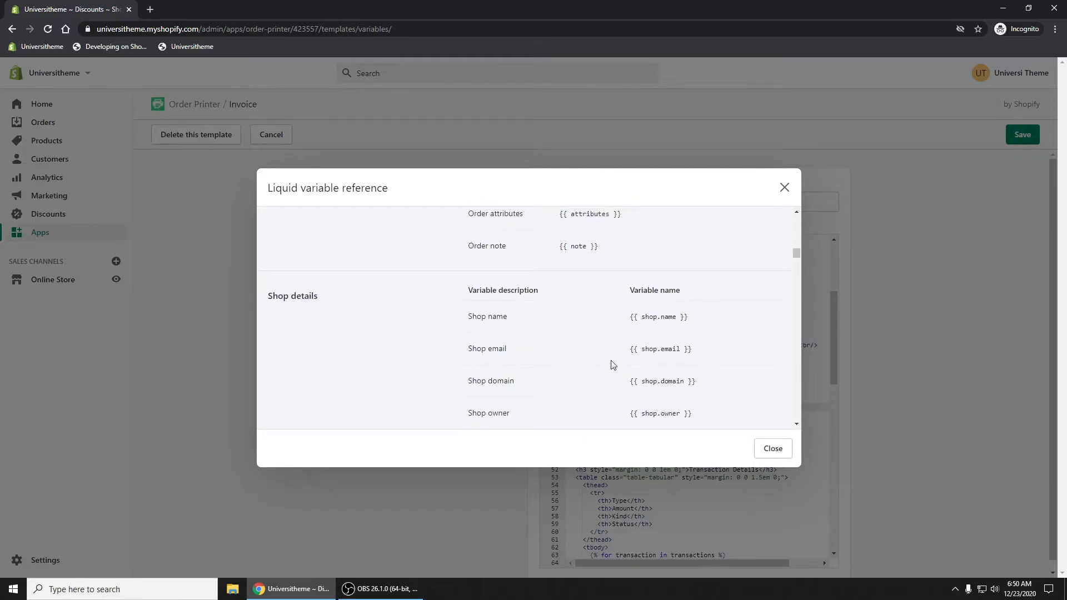
scroll("down", 3)
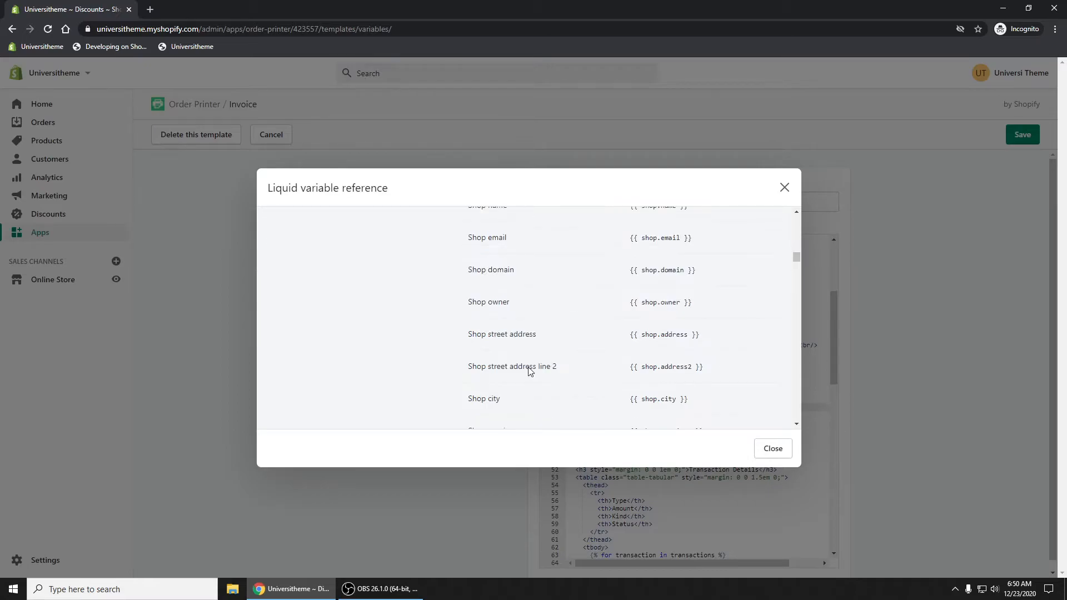
scroll("down", 3)
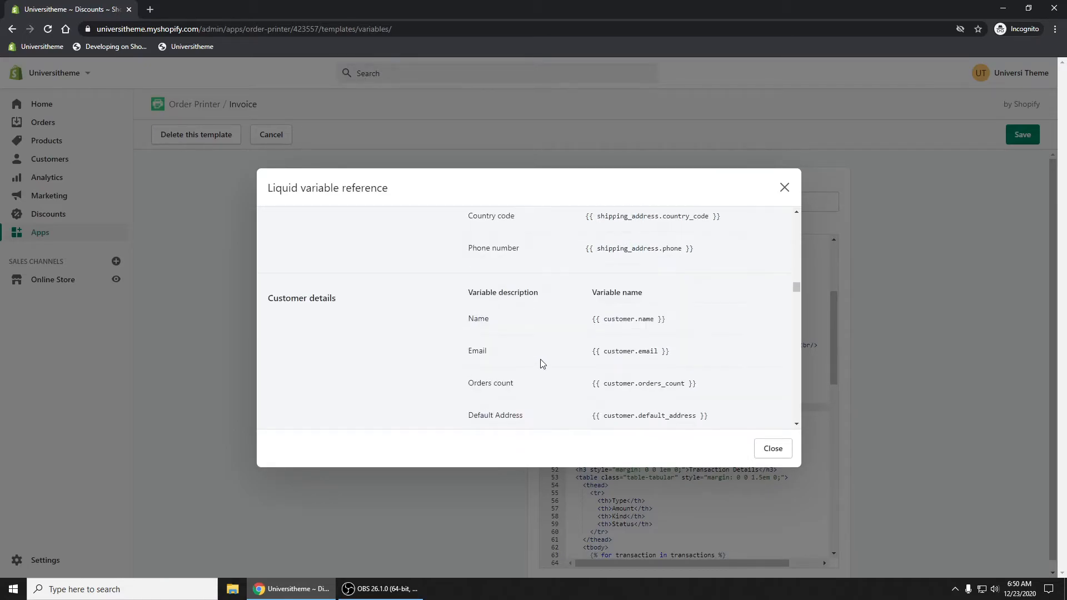
scroll("down", 3)
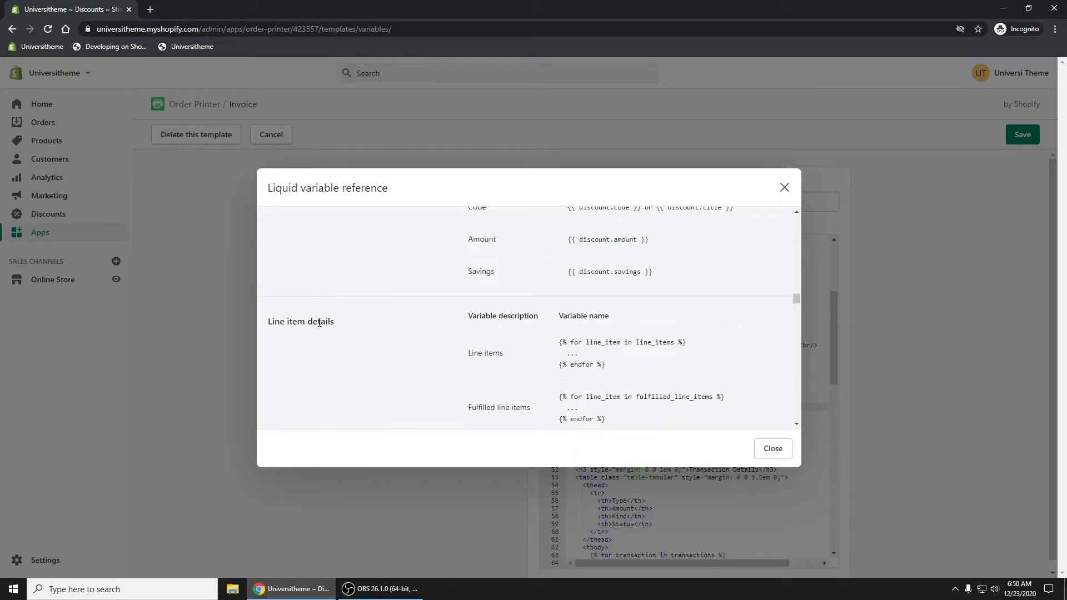
scroll("down", 3)
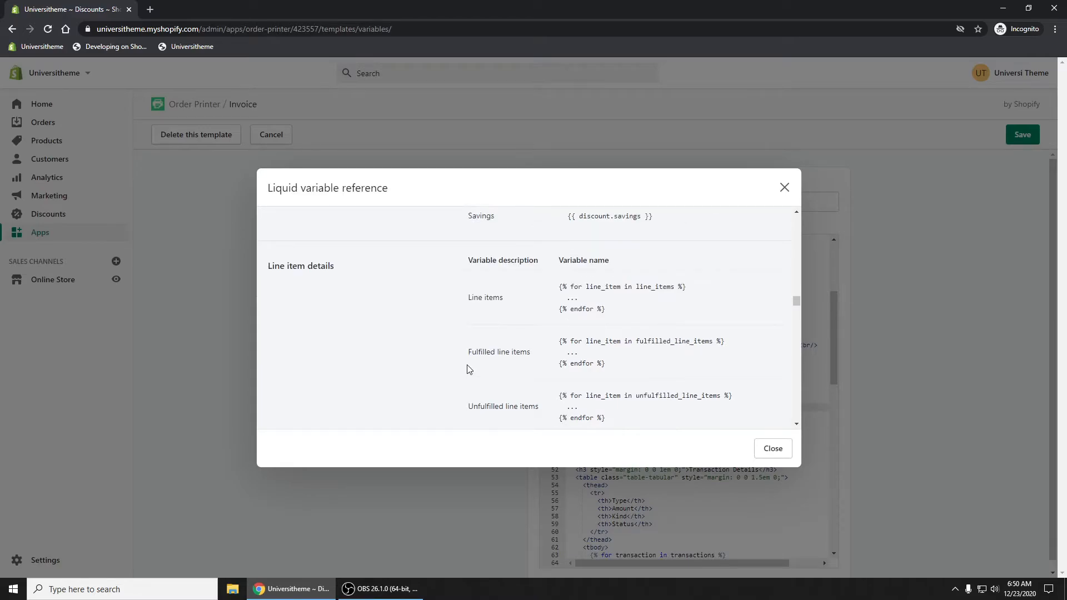
scroll("down", 3)
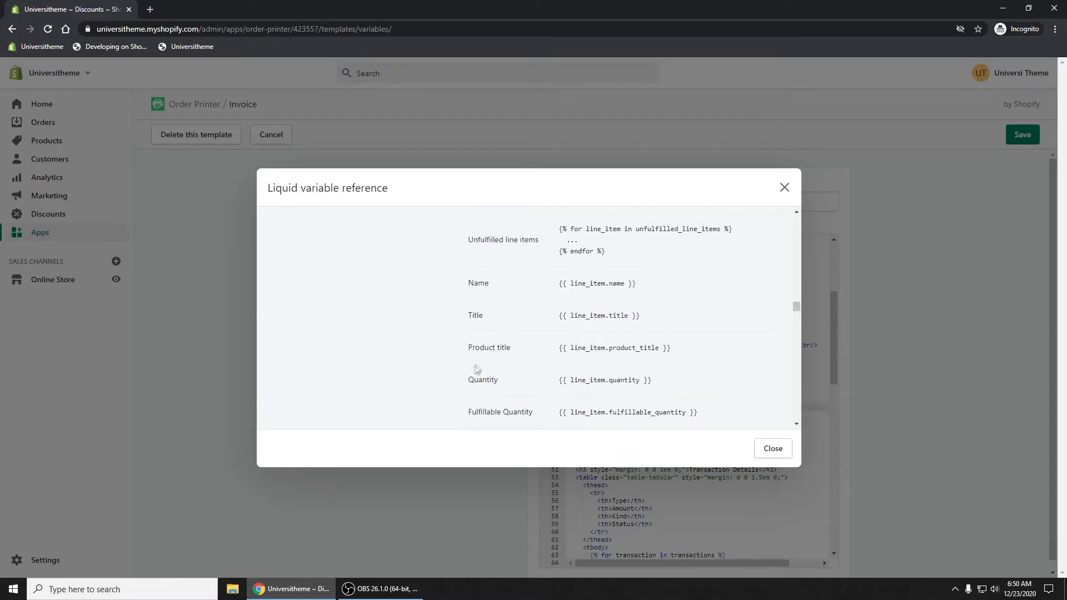
mouse_move(558, 376)
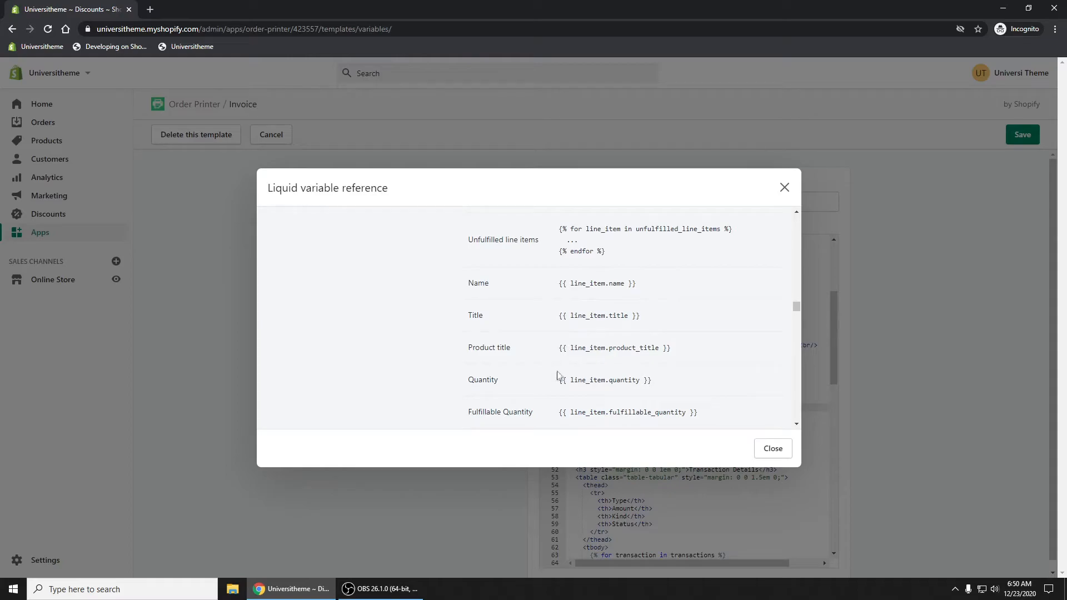
scroll("down", 3)
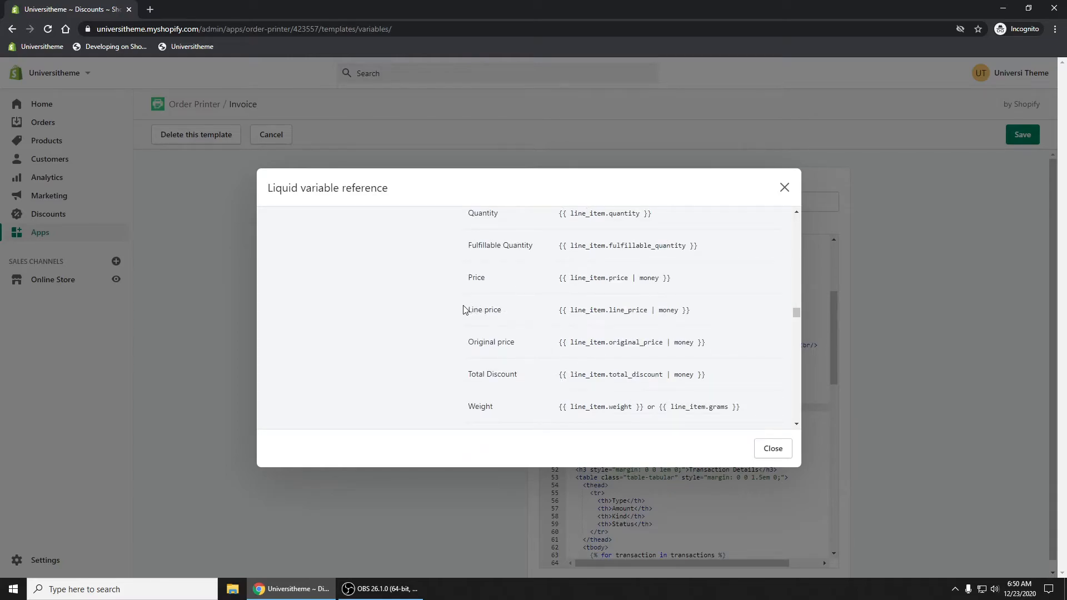
double_click(484, 310)
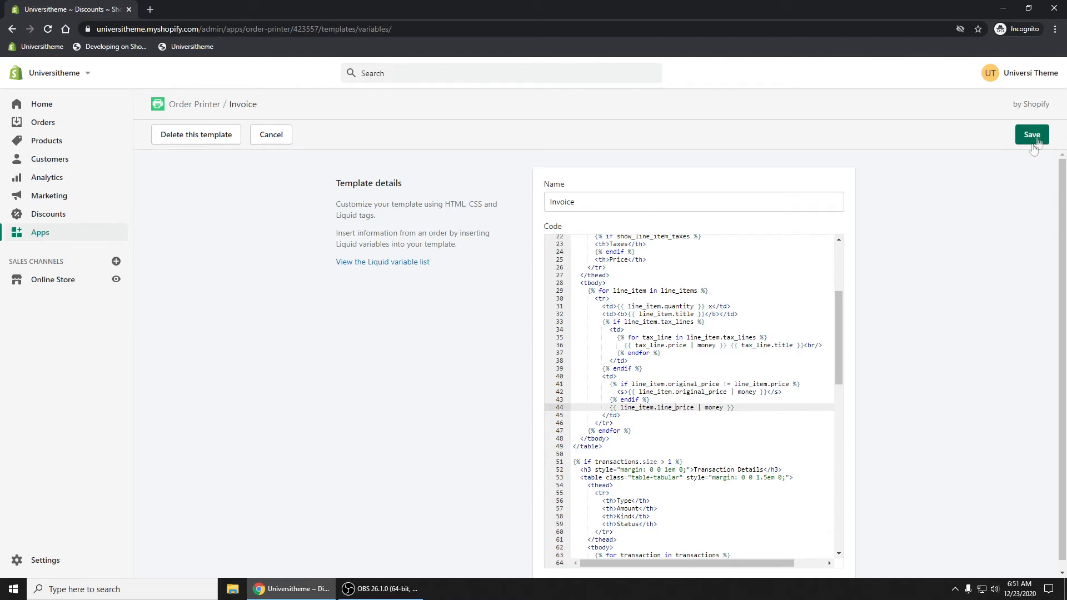
Save the Invoice template using {{ line_item.line_price | money }} as the price.
left_click(1031, 134)
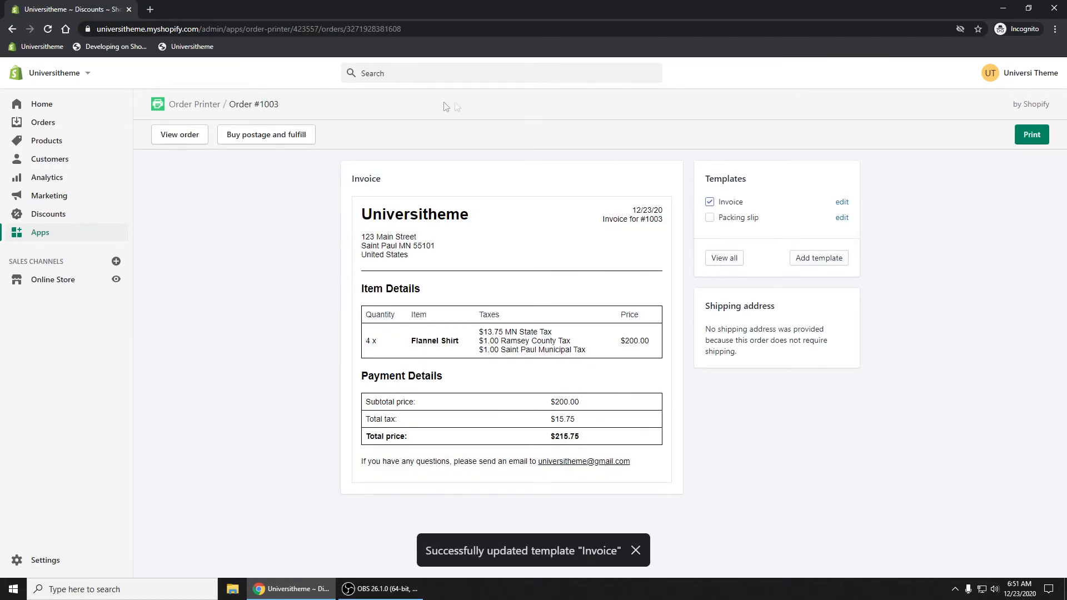
mouse_move(634, 343)
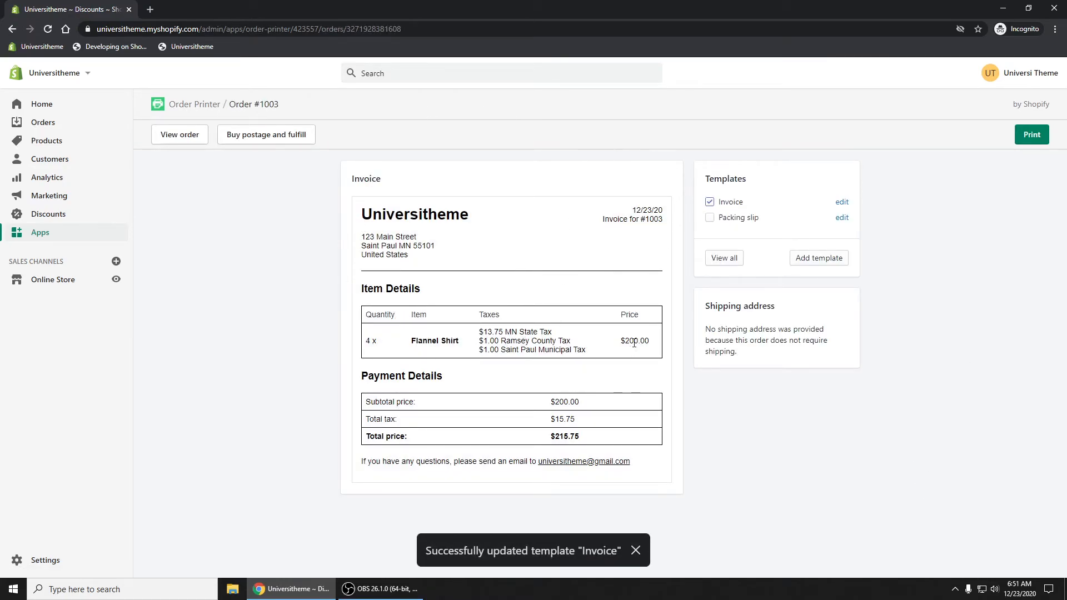
double_click(634, 341)
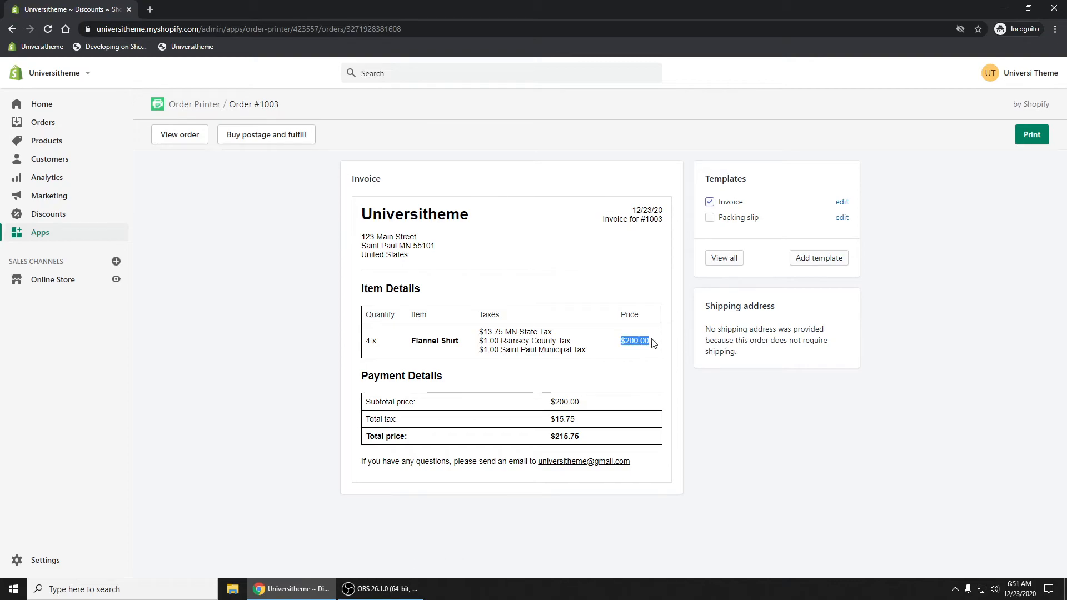
mouse_move(645, 365)
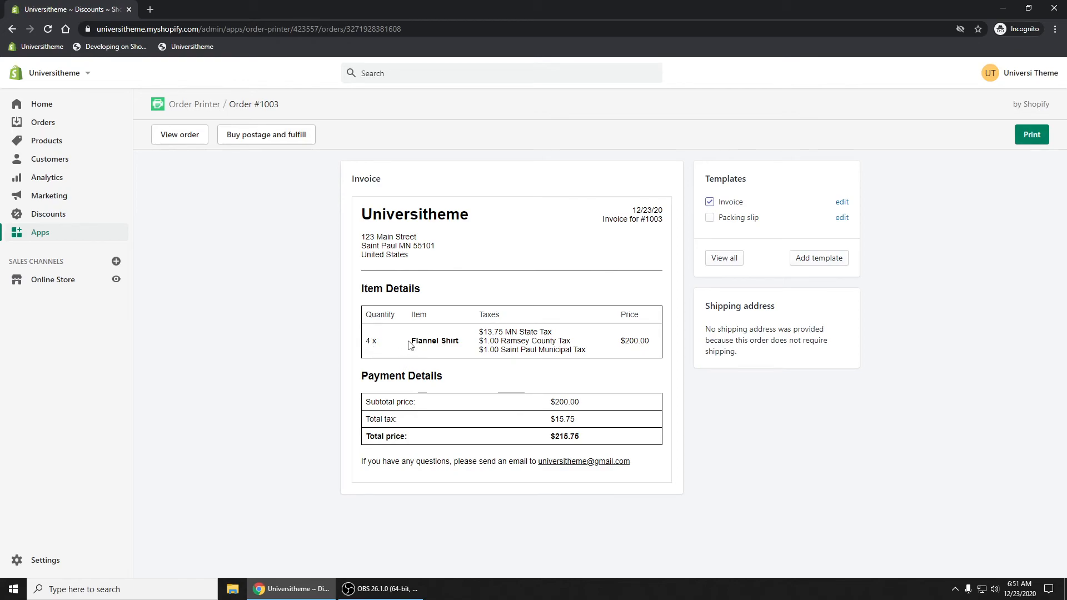
double_click(435, 341)
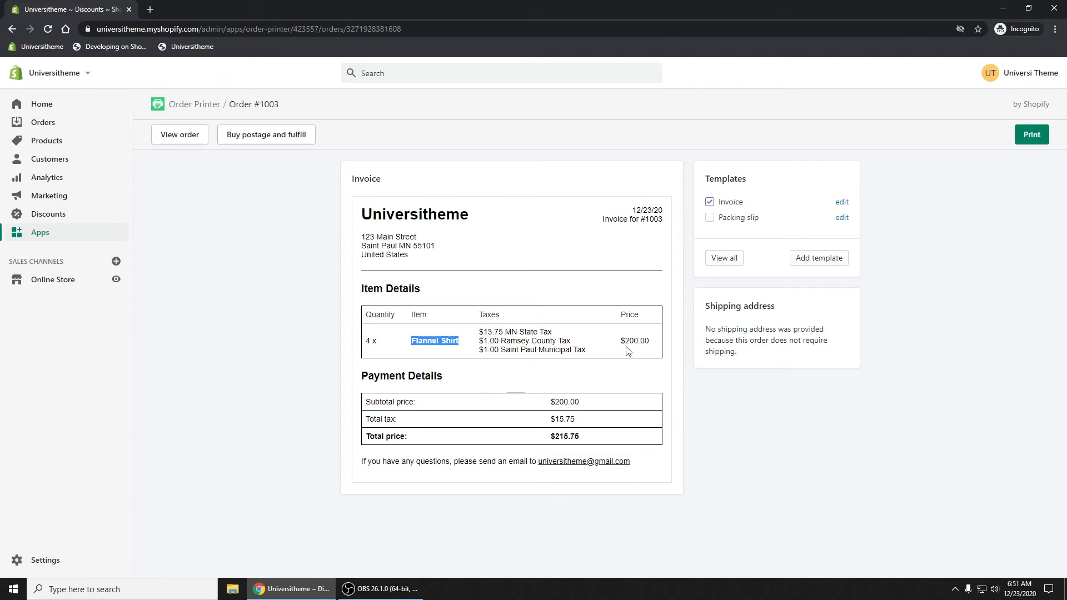
double_click(634, 341)
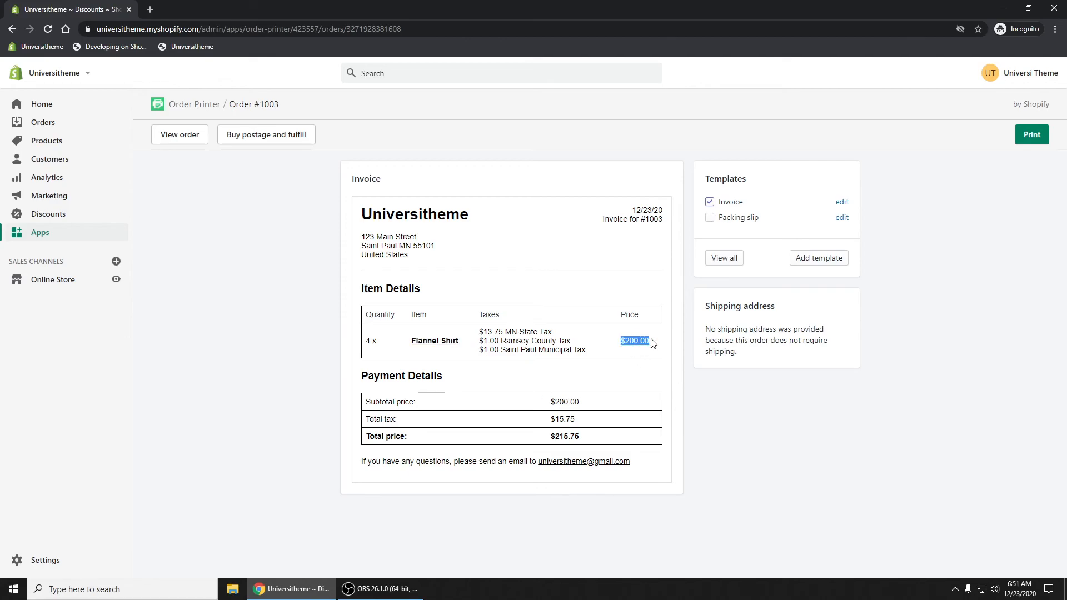
mouse_move(720, 441)
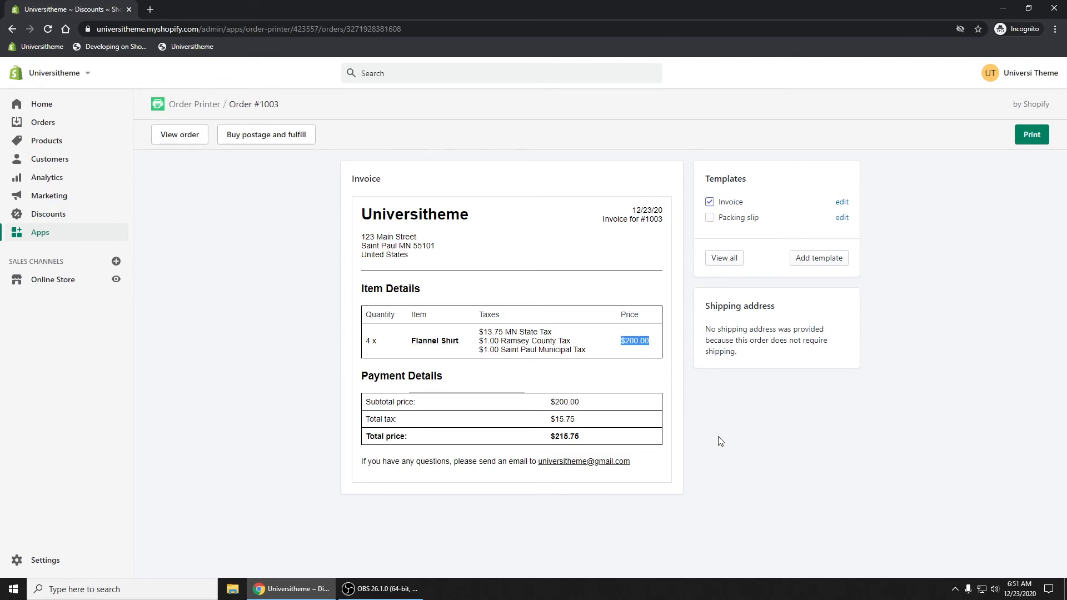